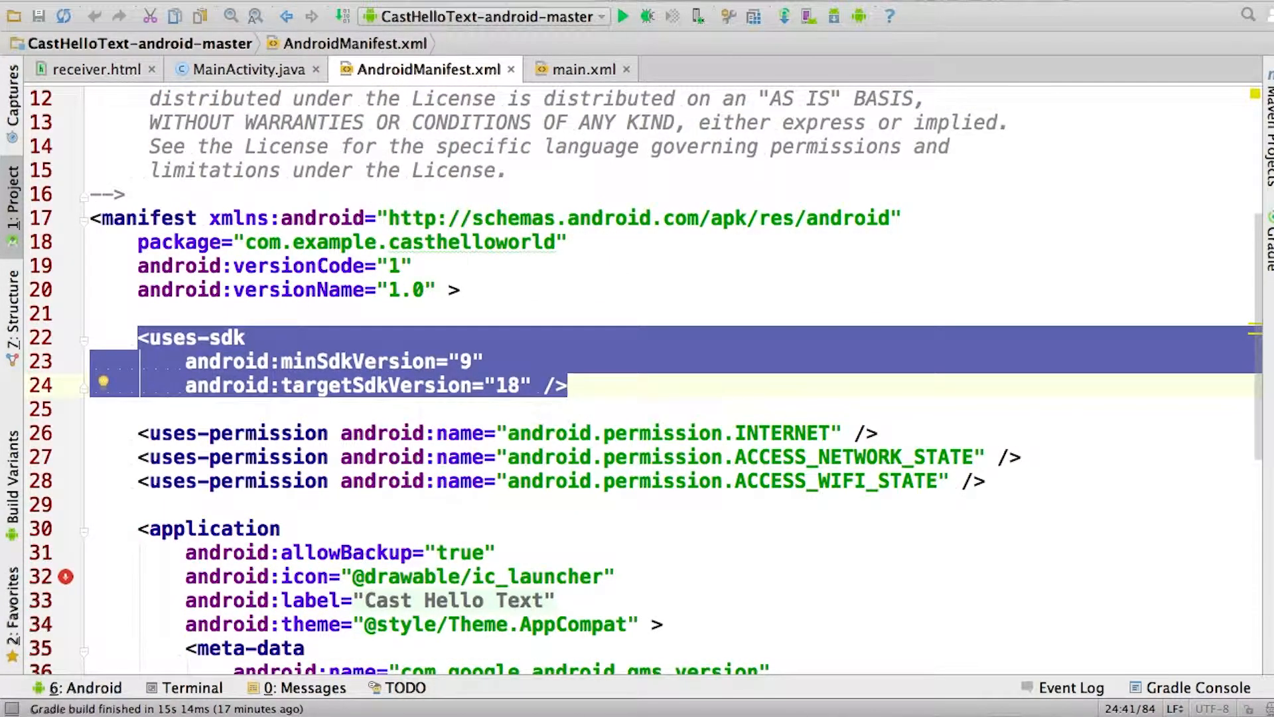
Leave the manifest for MainActivity.java and its MediaRouteSelector Cast discovery setup
scroll(down, 3)
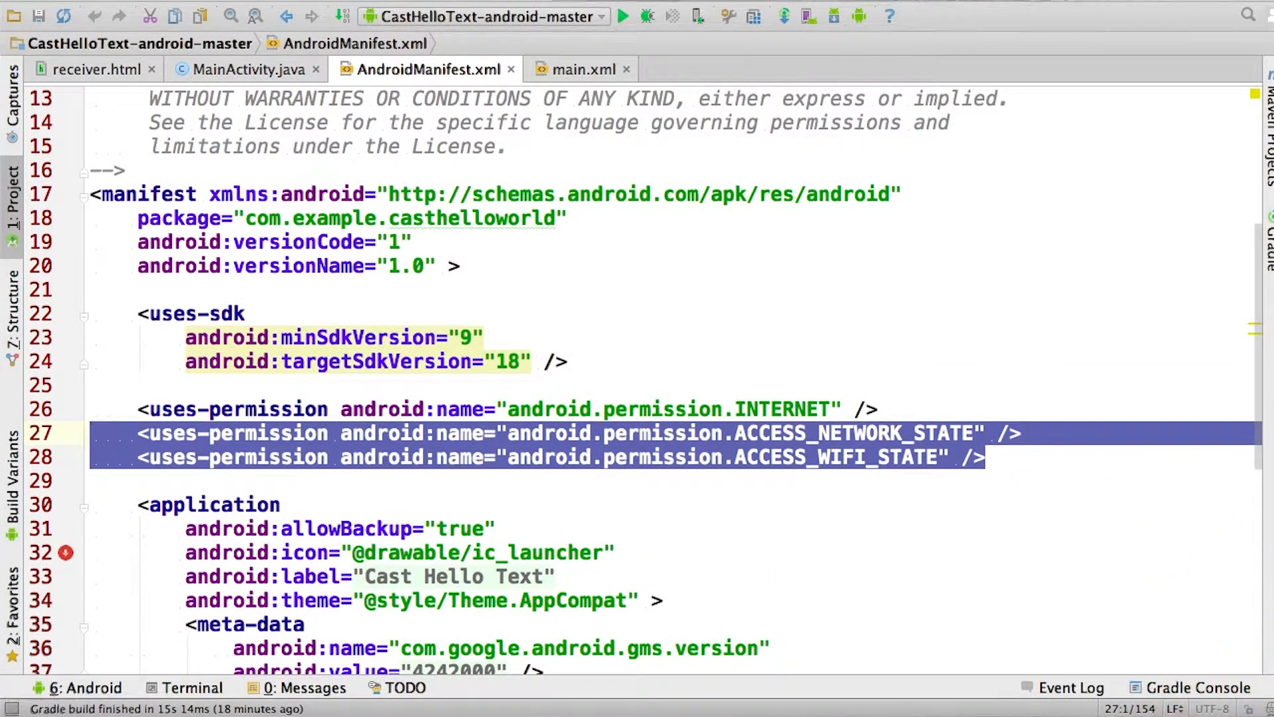
click(247, 69)
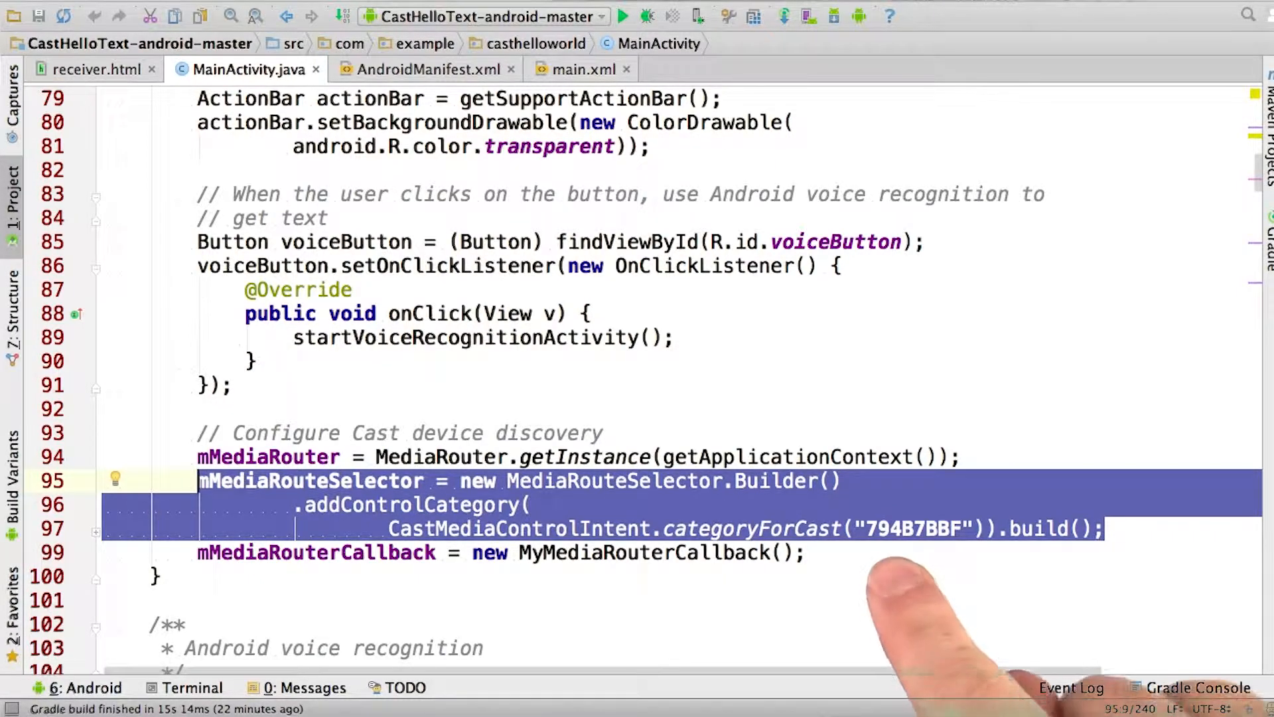
mouse_move(934, 625)
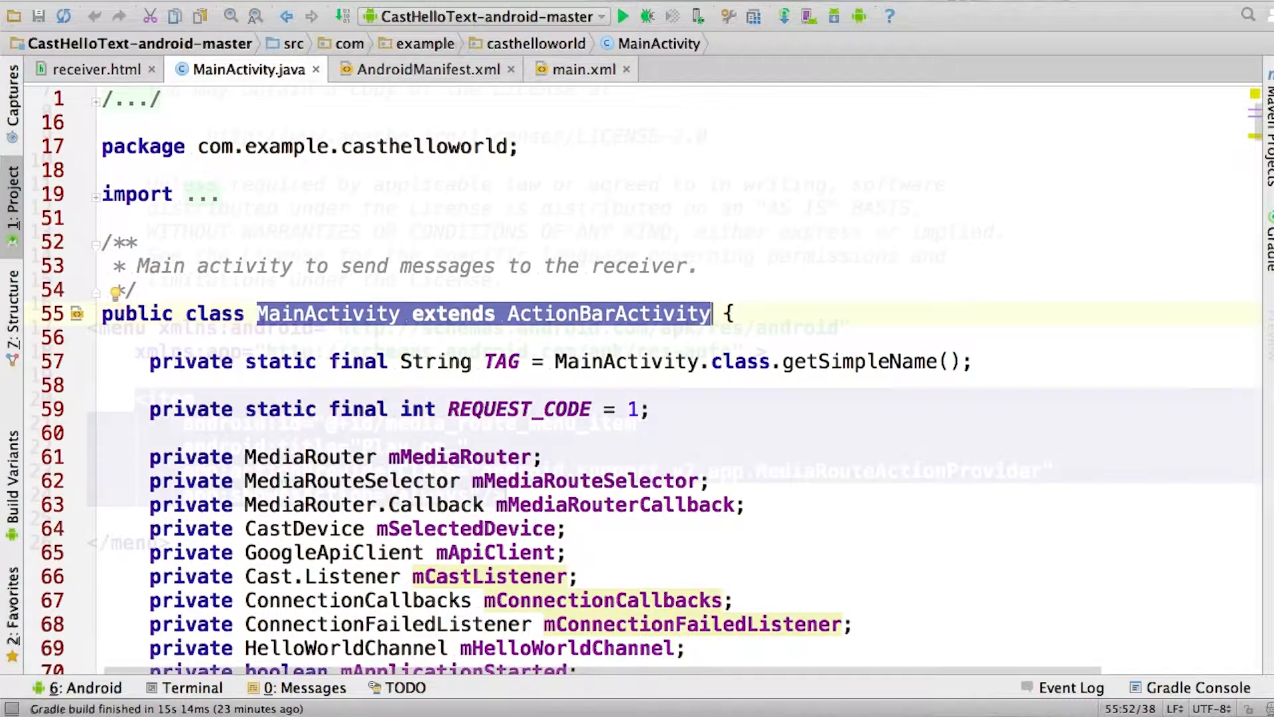
Review main.xml's media route menu item, then return to MainActivity's MyMediaRouterCallback
click(582, 69)
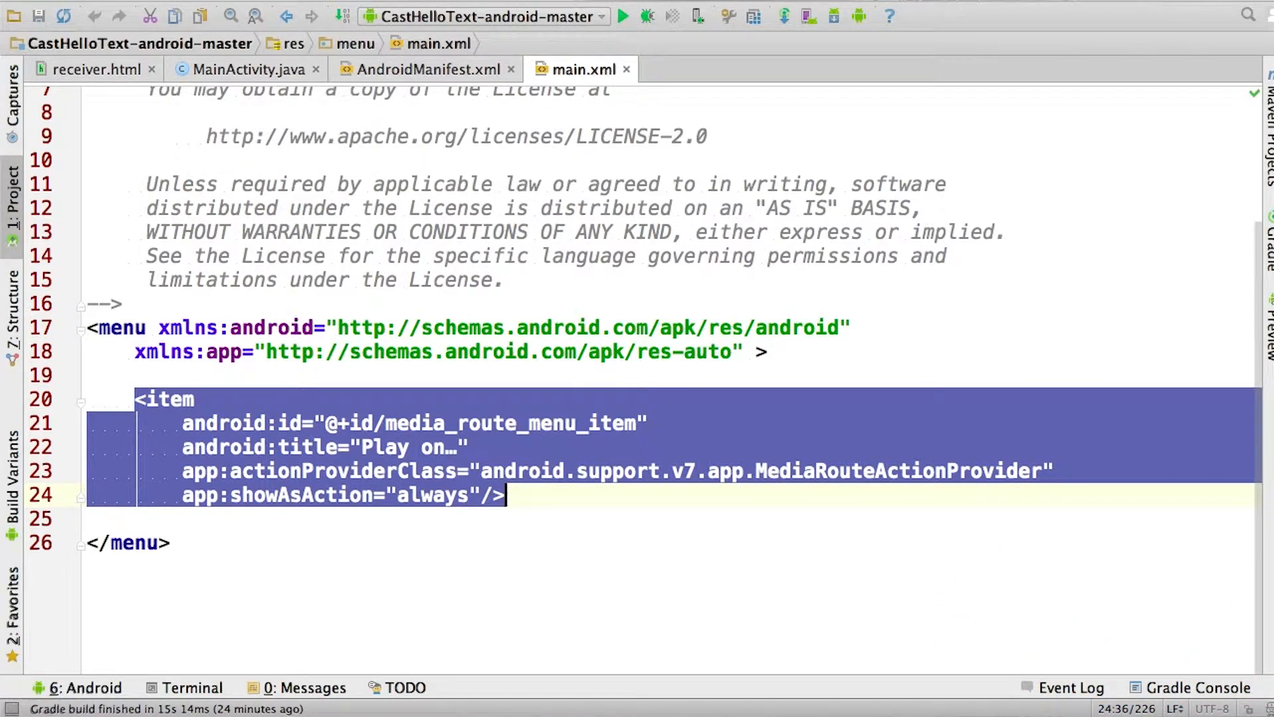
click(245, 69)
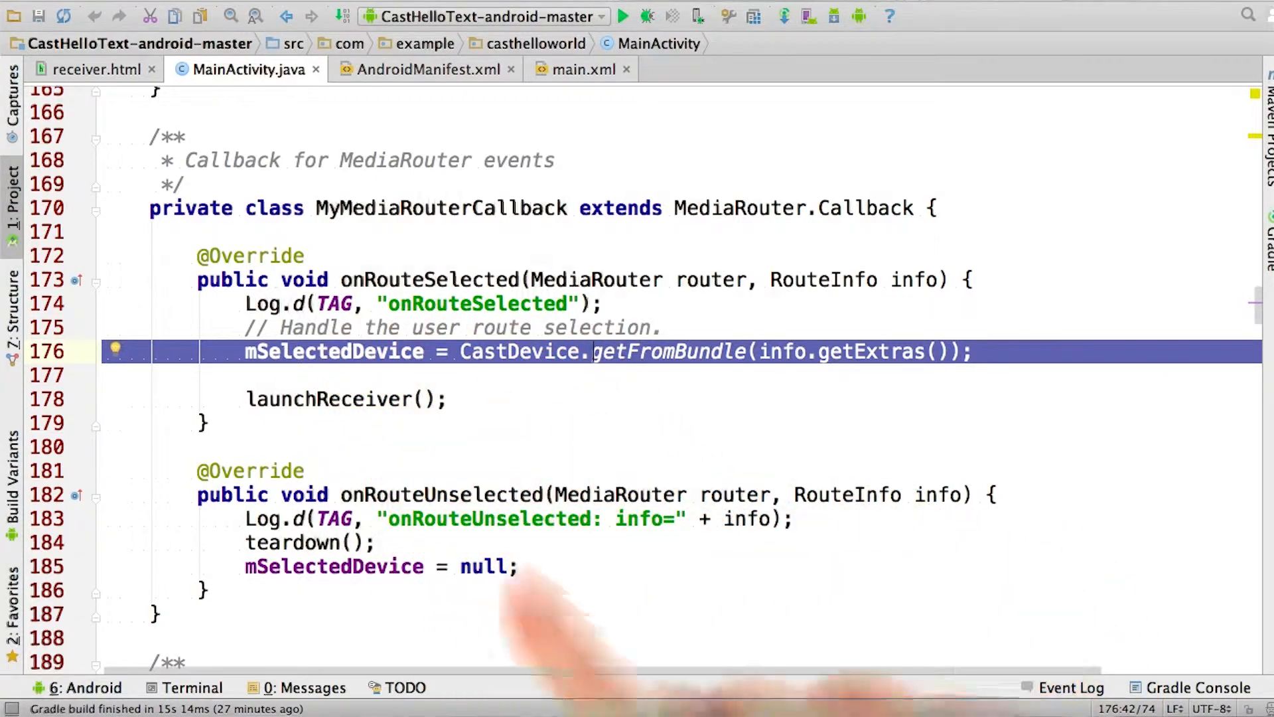
Scroll through launchReceiver and the Cast.CastApi.launchApplication result callback down to sendMessage
scroll(down, 3)
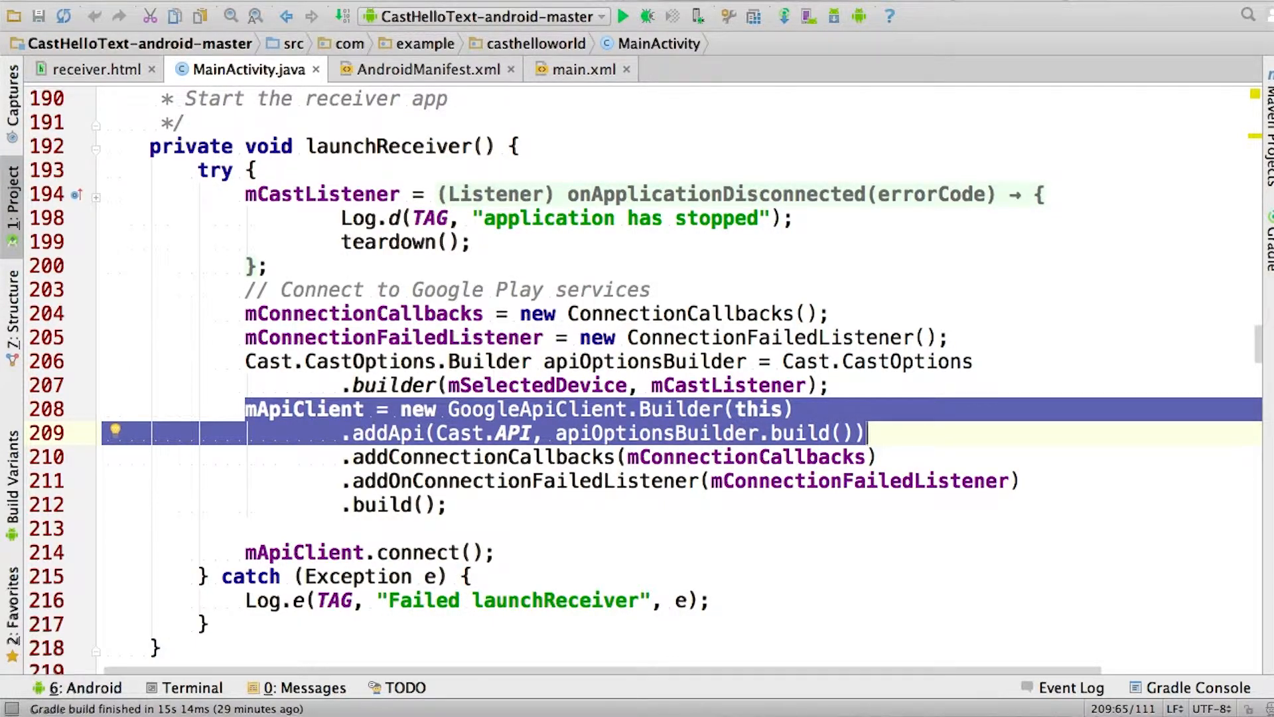
scroll(down, 3)
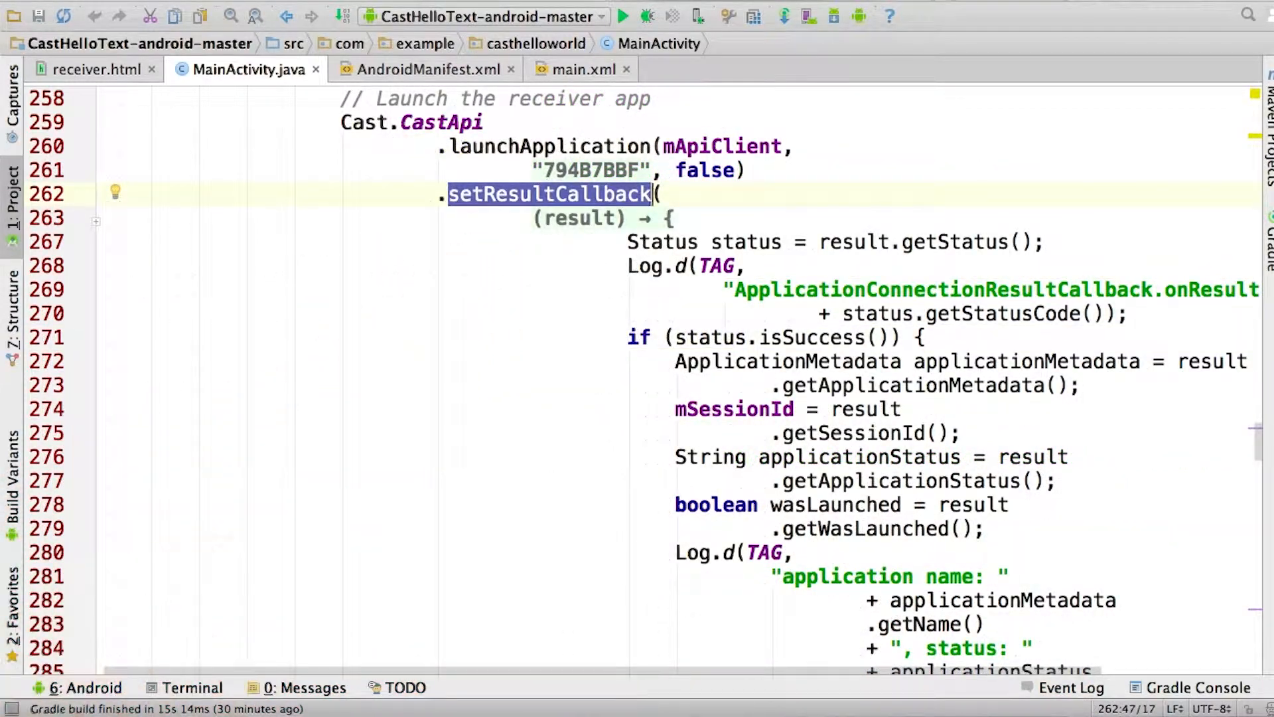
scroll(down, 3)
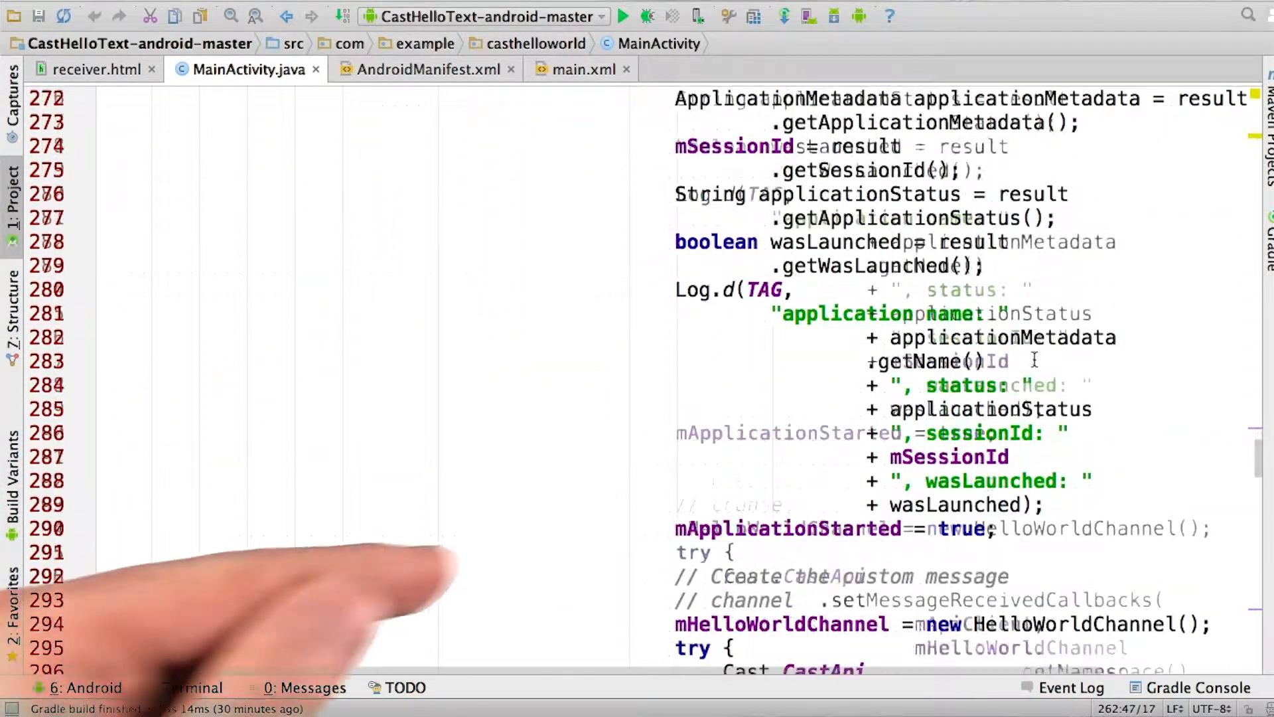
scroll(down, 3)
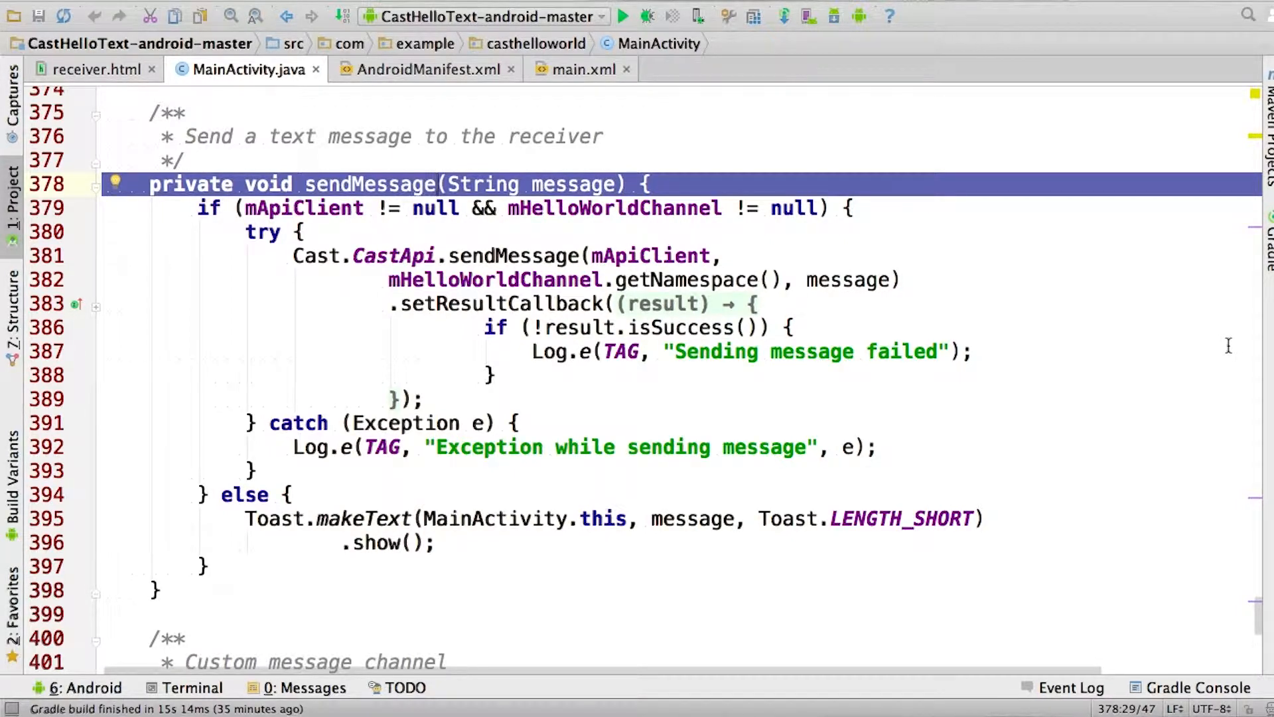
Scroll from sendMessage to HelloWorldChannel's onMessageReceived handler logging receiver messages
scroll(down, 3)
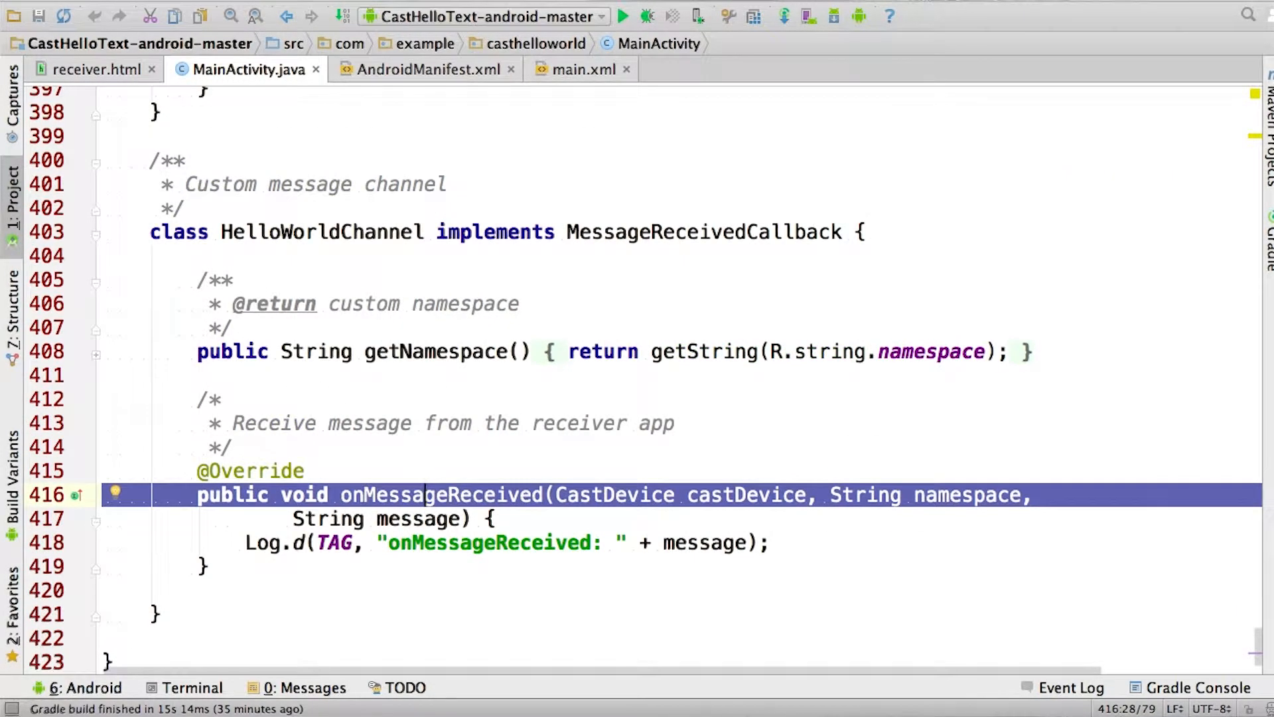